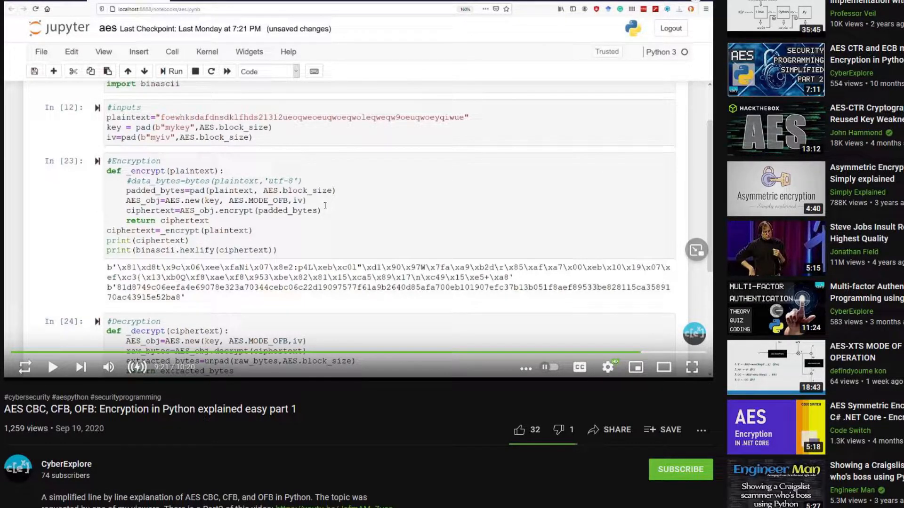
# Scroll down the page below the AES encryption video.
pyautogui.scroll(-3)
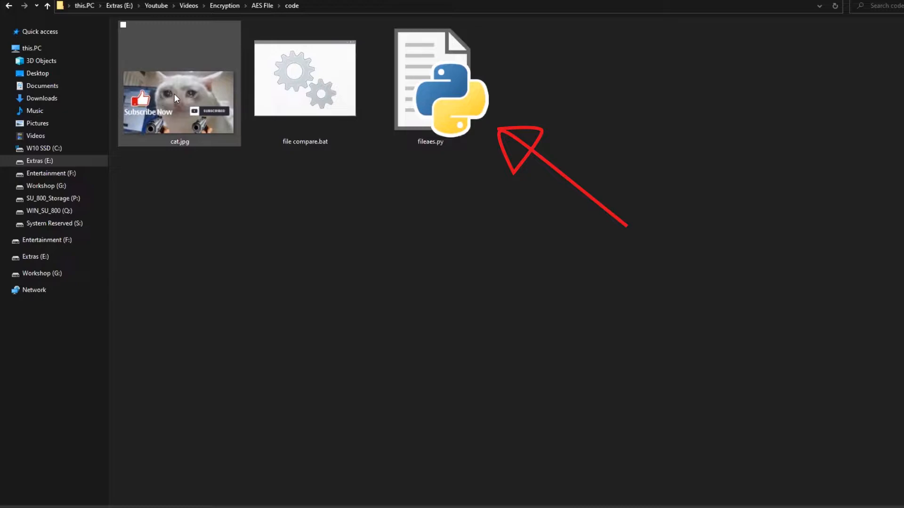
# Enter the AES File code folder and load fileaes.py into the editor.
pyautogui.doubleClick(179, 102)
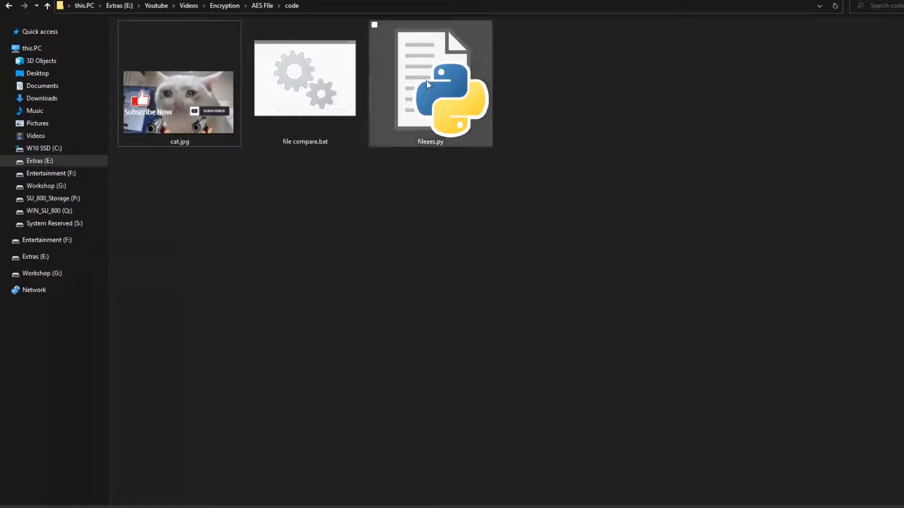
pyautogui.doubleClick(431, 83)
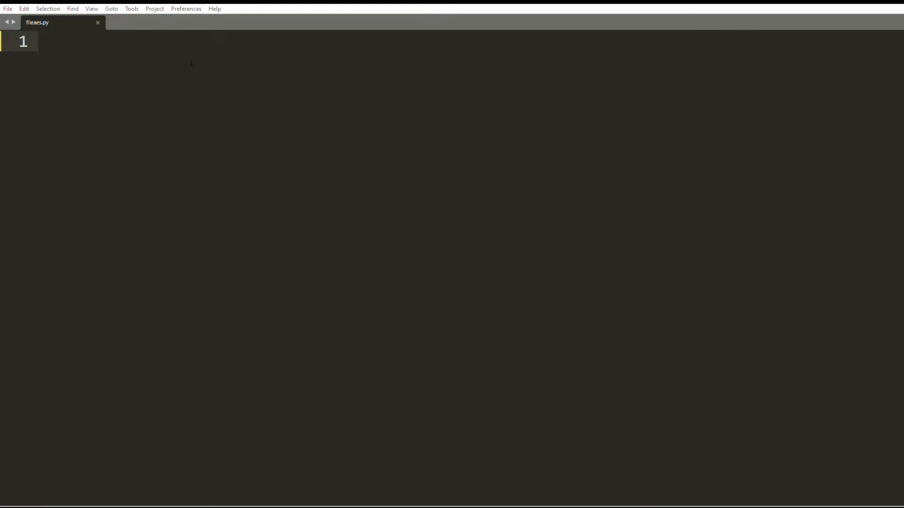
# Write import pyAesCrypt and a stub decrypt(key,source) that just returns.
pyautogui.write('import pyAesCrypt')
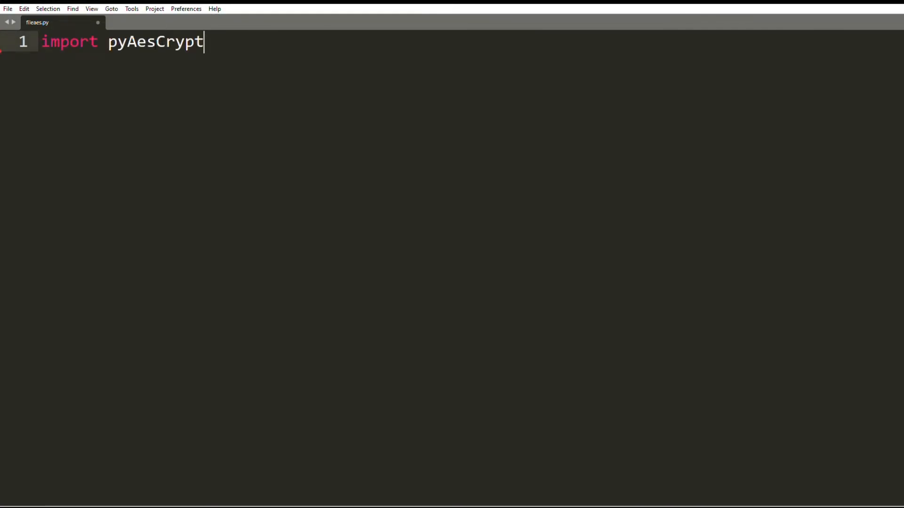
pyautogui.press('enter')
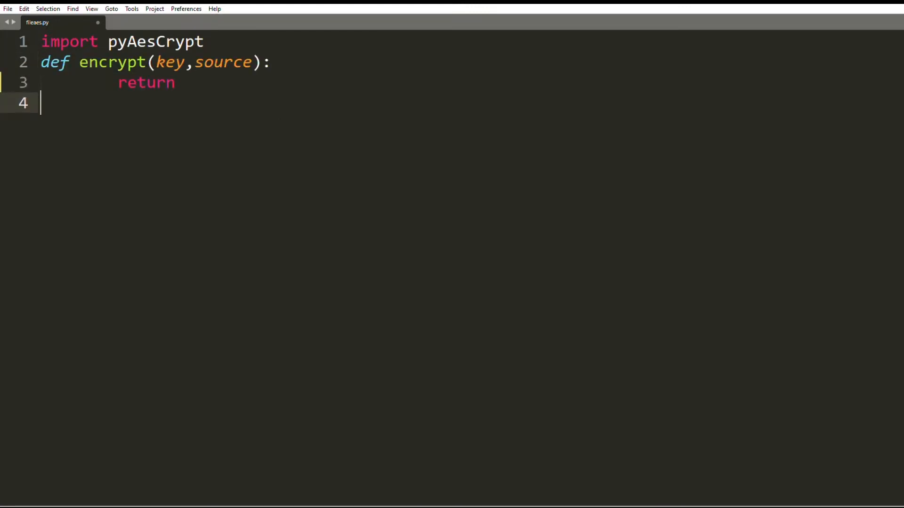
pyautogui.write('def decrypt(key,source):')
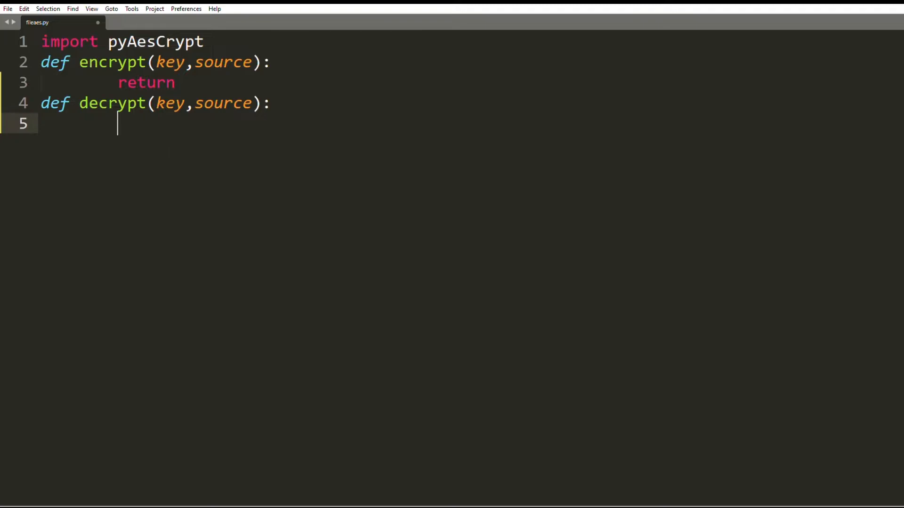
pyautogui.write('return')
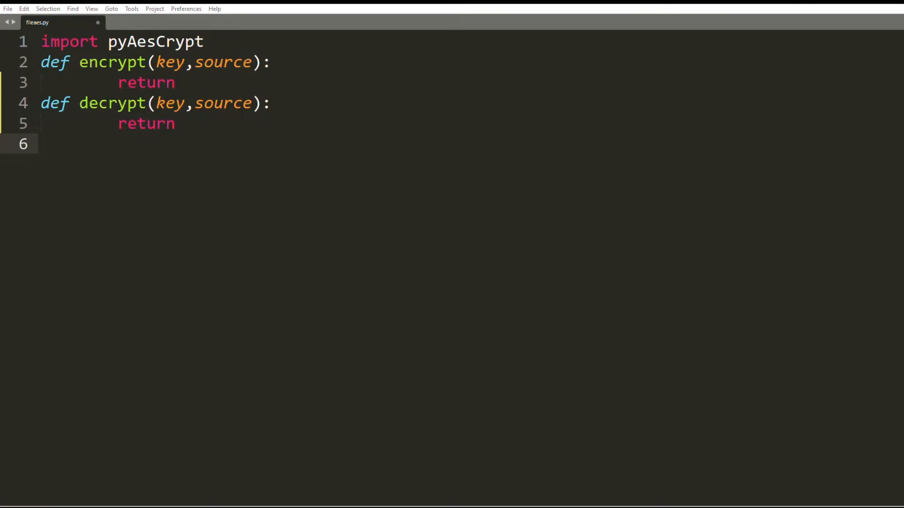
pyautogui.press('enter')
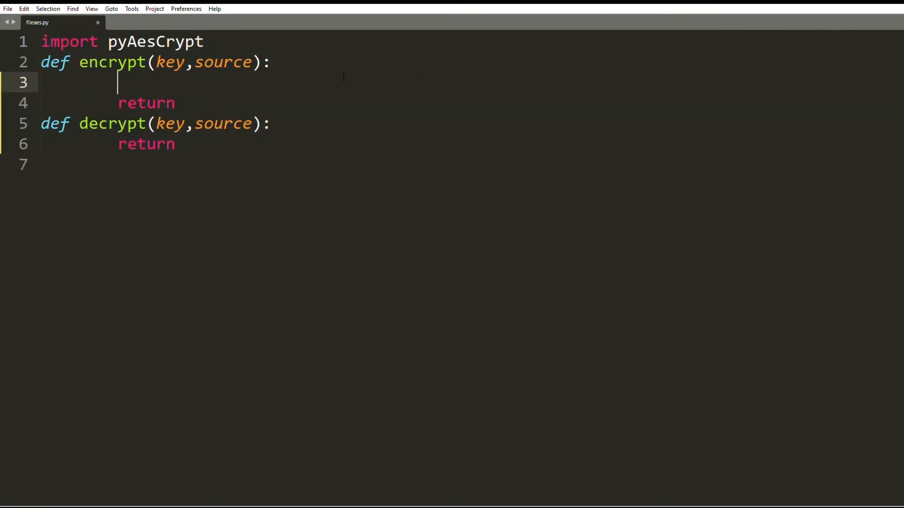
# In encrypt, set output=source+".enc" and call pyAesCrypt.encryptFile(source,output,key).
pyautogui.write('output=source+".enc"')
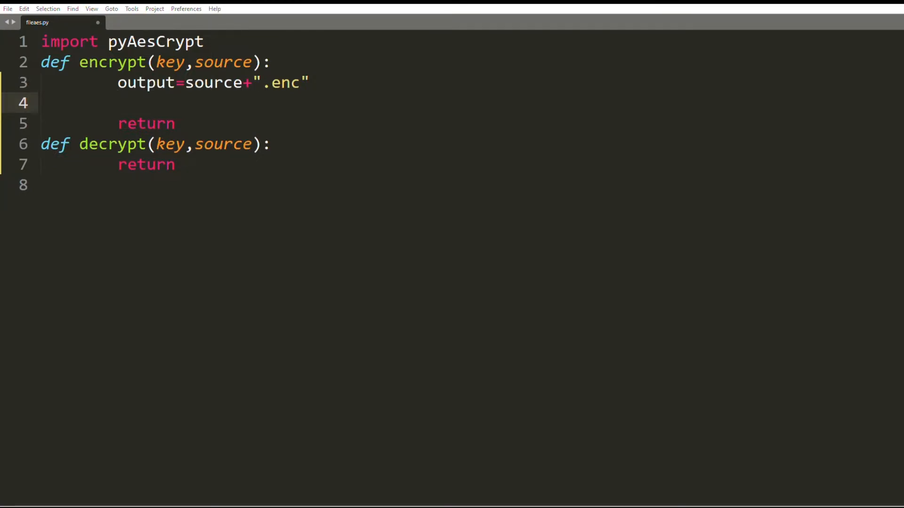
pyautogui.moveTo(650, 176)
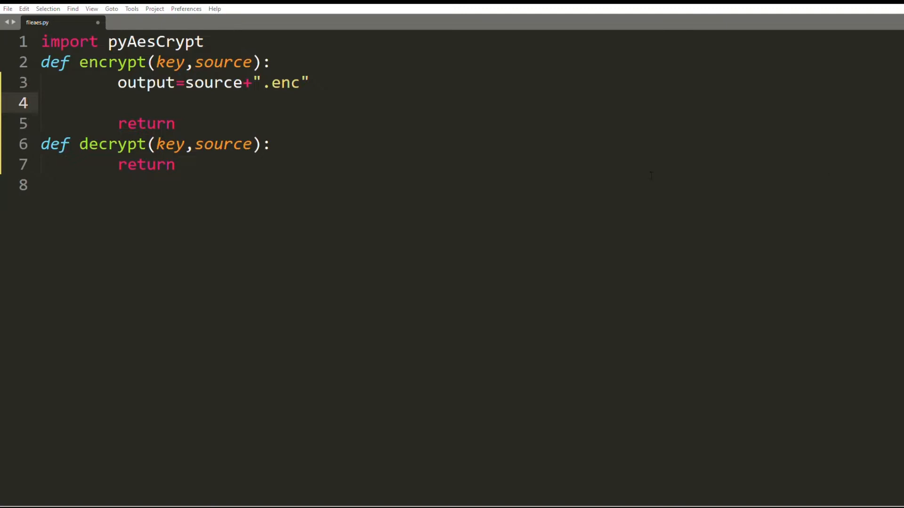
pyautogui.click(118, 102)
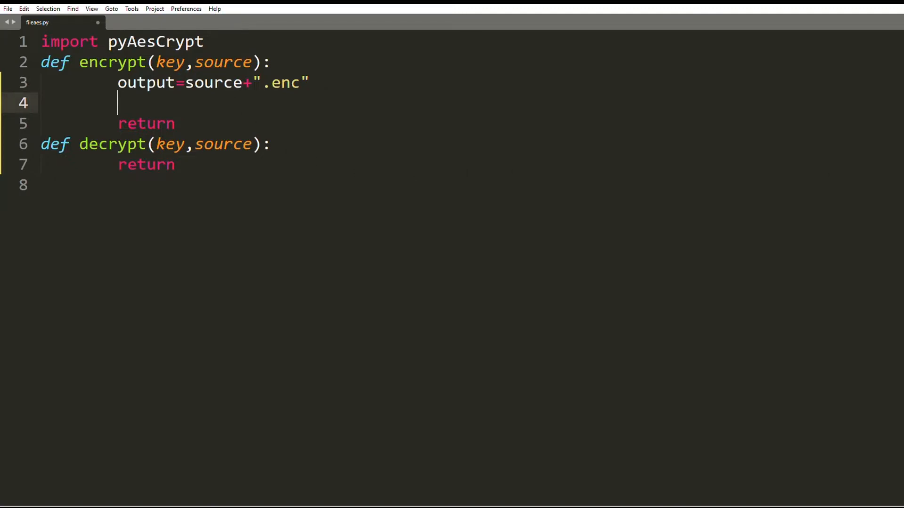
pyautogui.write('pyAesCrypt.encryptFile(source,output,key)')
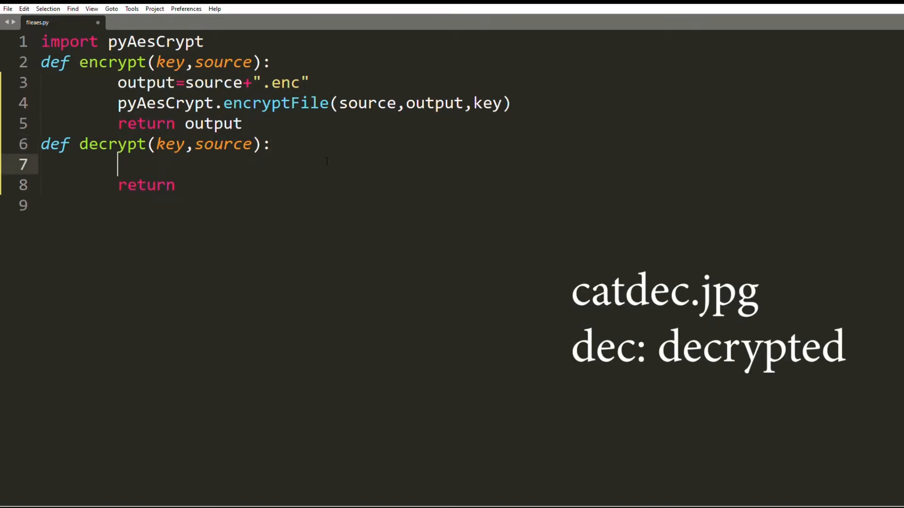
# In decrypt, split the source name, build output=dfile[0]+"dec."+dfile[1] and call pyAesCrypt.decryptFile(source,output,key).
pyautogui.write('dfile=source.split(".")')
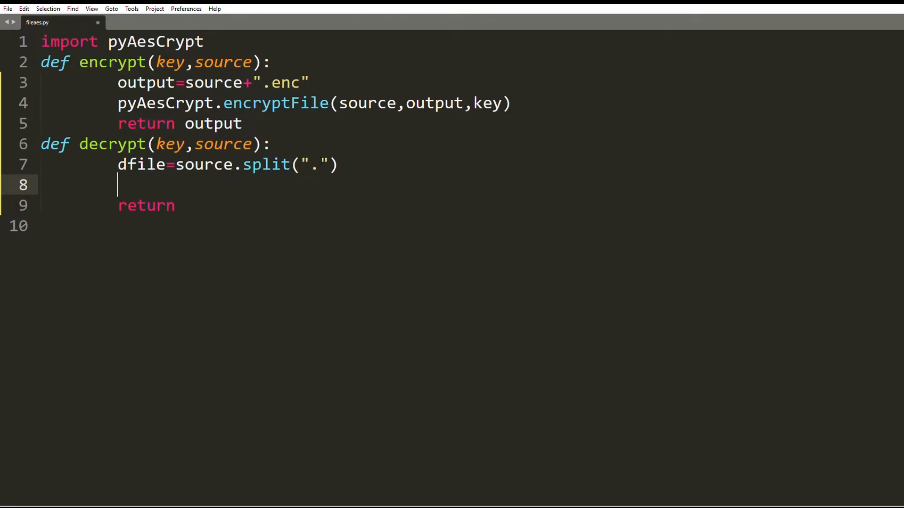
pyautogui.write('output=dfile[0]+"dec."+dfile[1]')
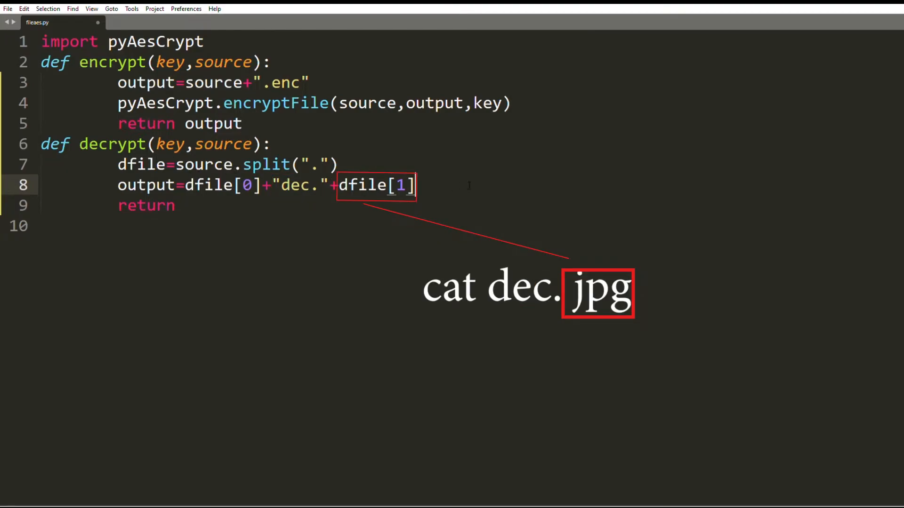
pyautogui.press('enter')
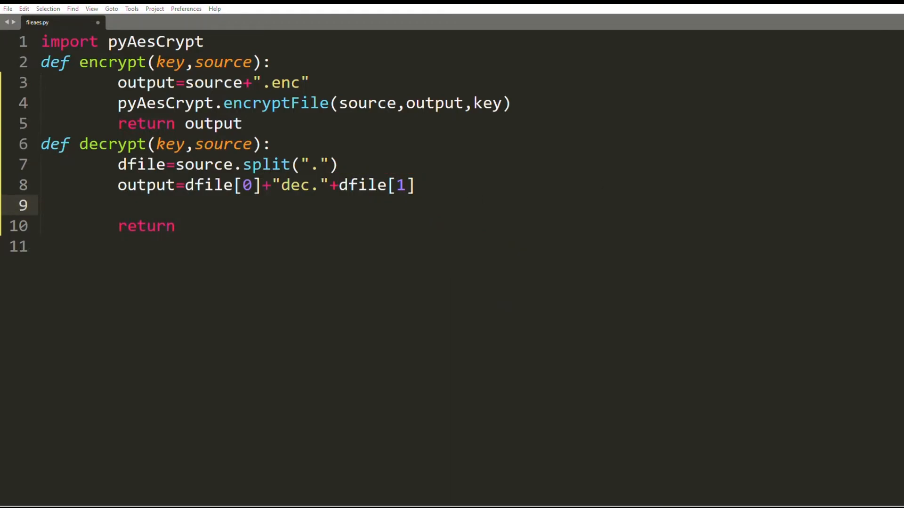
pyautogui.write('pyAesCrypt.decryptFile(source,output,key)')
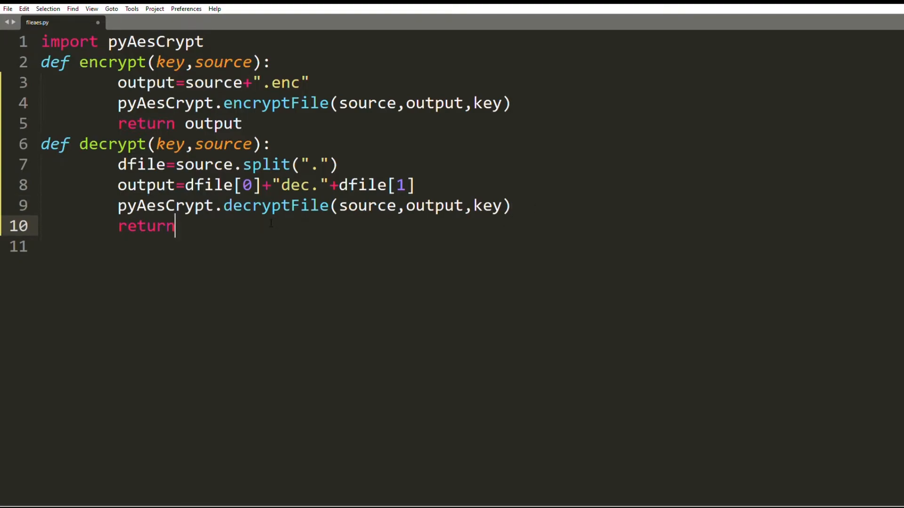
pyautogui.press('enter')
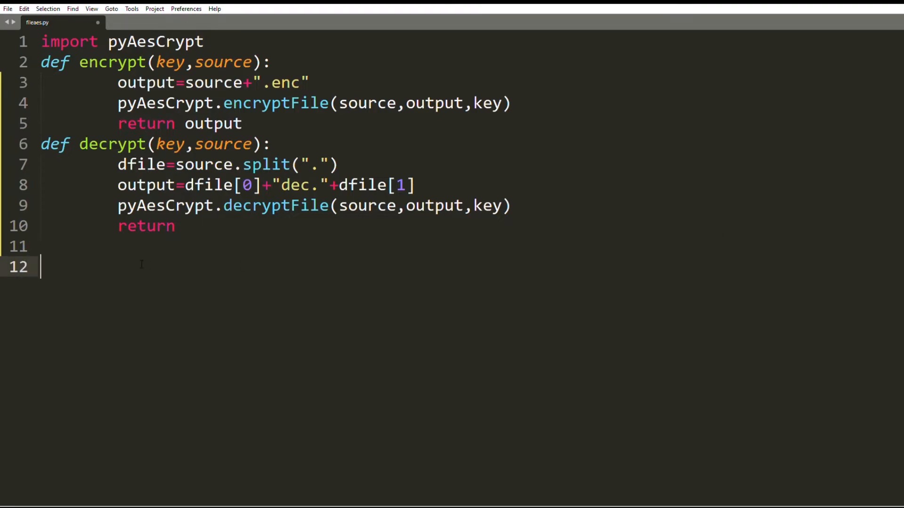
# Add test values key="test_passkey" and source="cat.jpg".
pyautogui.write('key="test_passkey"')
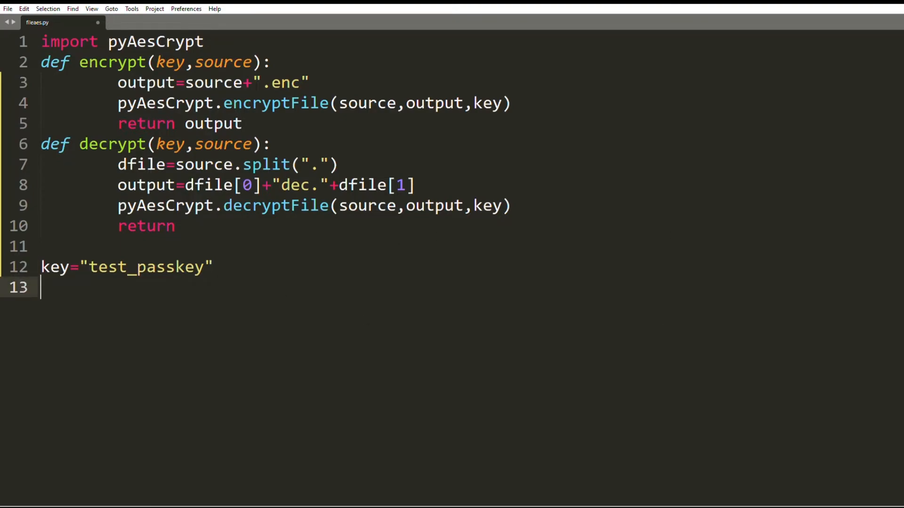
pyautogui.write('source="cat.jpg"')
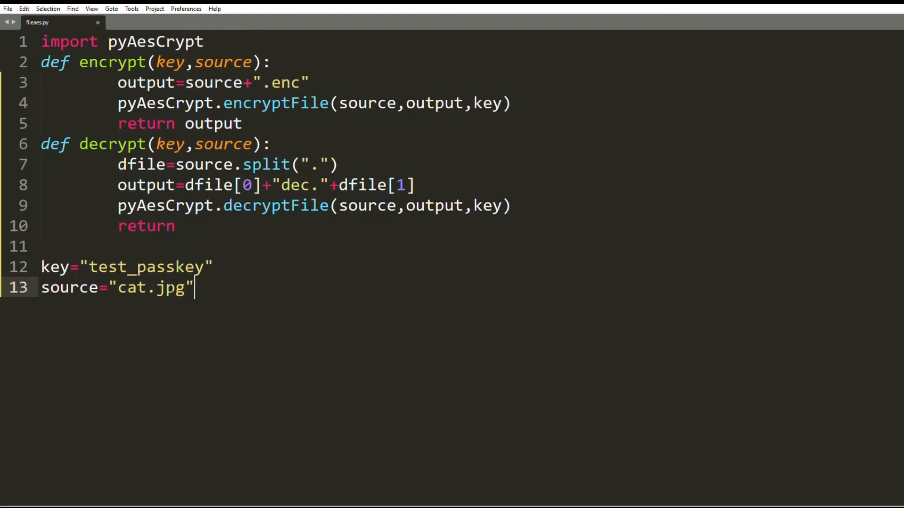
pyautogui.moveTo(257, 283)
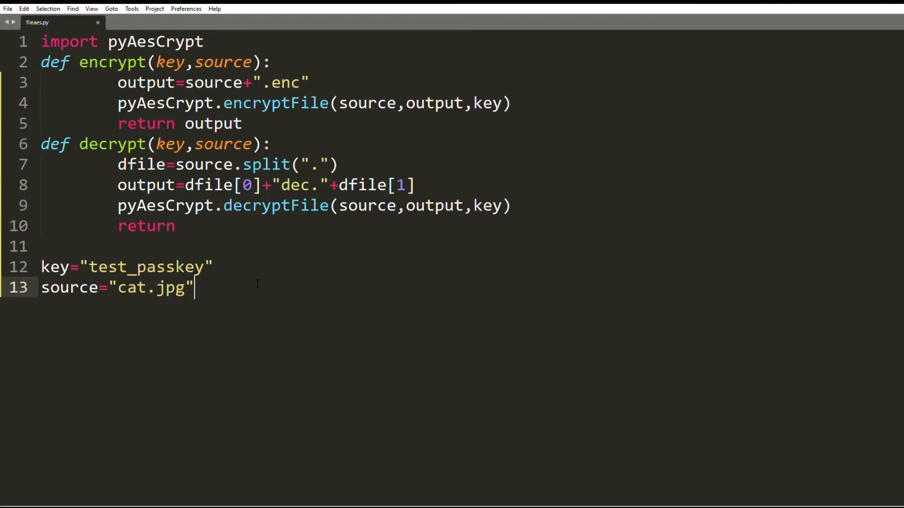
pyautogui.press('enter')
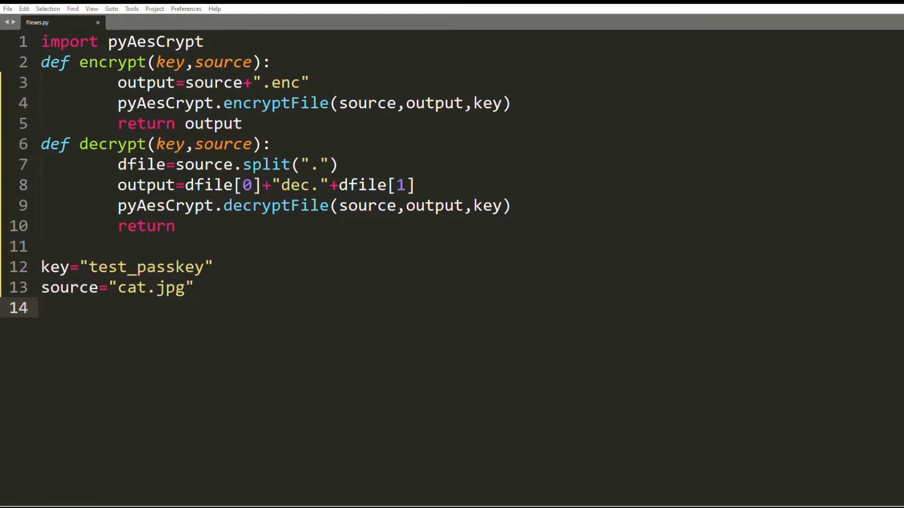
pyautogui.click(41, 307)
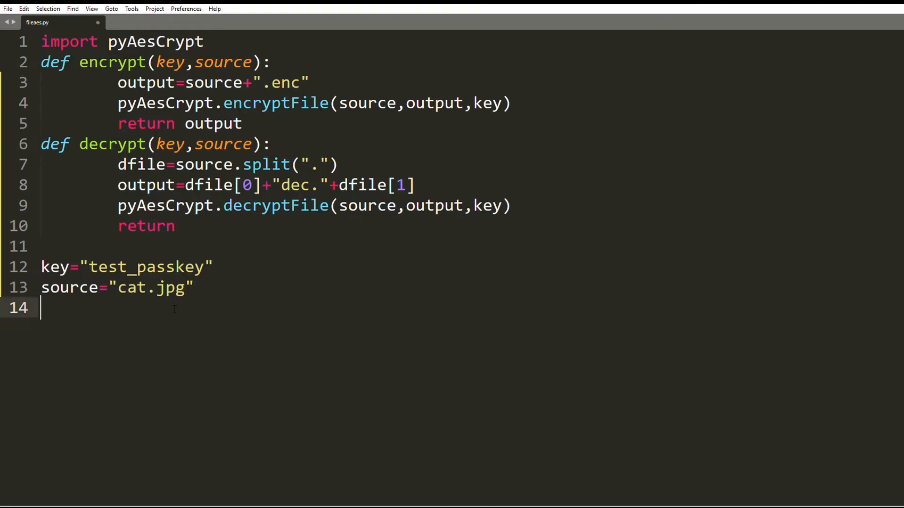
# Add fenc=encrypt(key,source) with decrypt(key,fenc) commented out, then run the script to create cat.jpg.enc.
pyautogui.write('fenc=encrypt(key,source)')
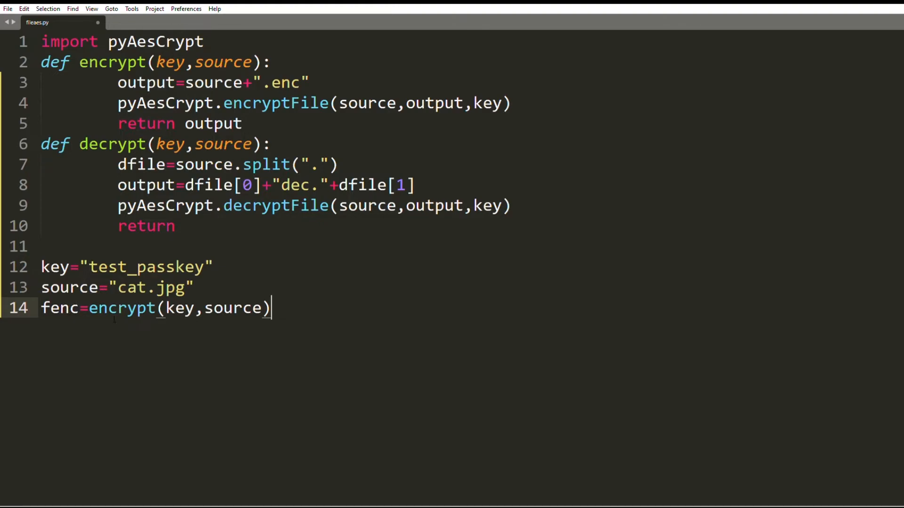
pyautogui.write('decrypt(key,fenc)')
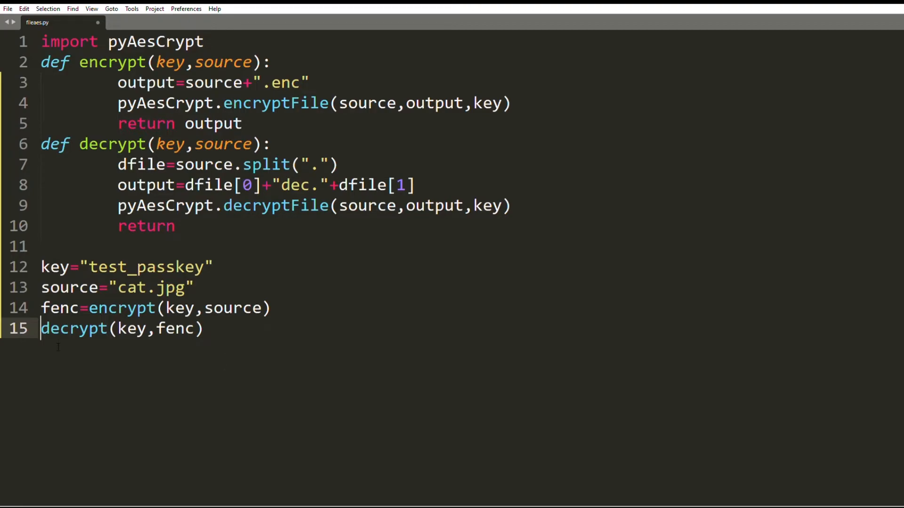
pyautogui.write('#')
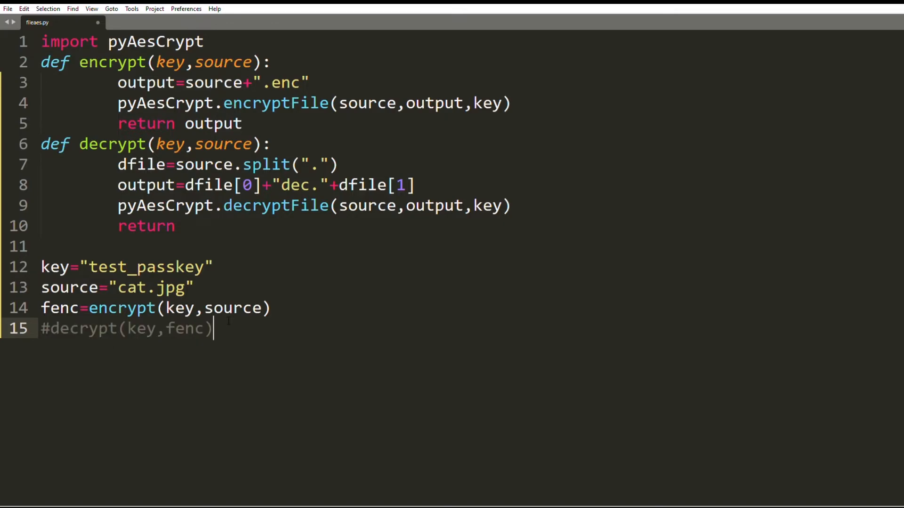
pyautogui.press('ctrl+b')
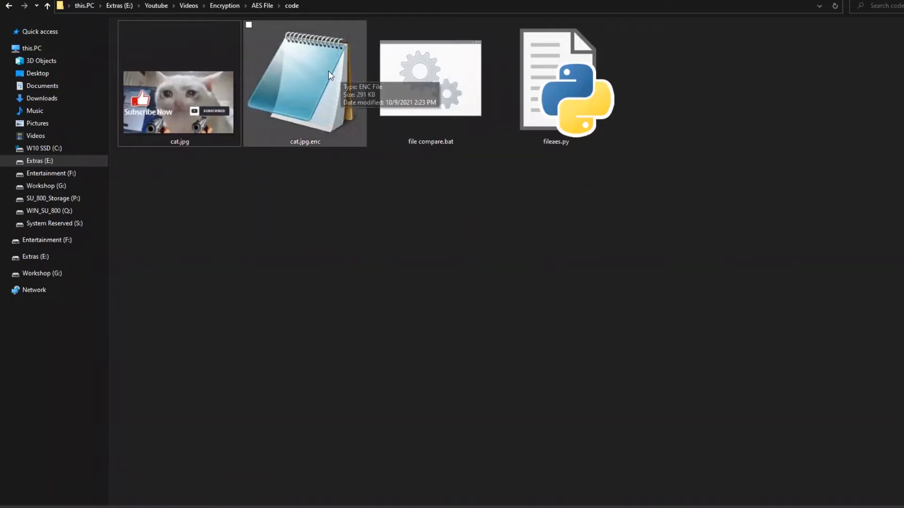
# View cat.jpg.enc as garbled text, rename it to cat2.jpg and show it won't open as an image.
pyautogui.doubleClick(305, 84)
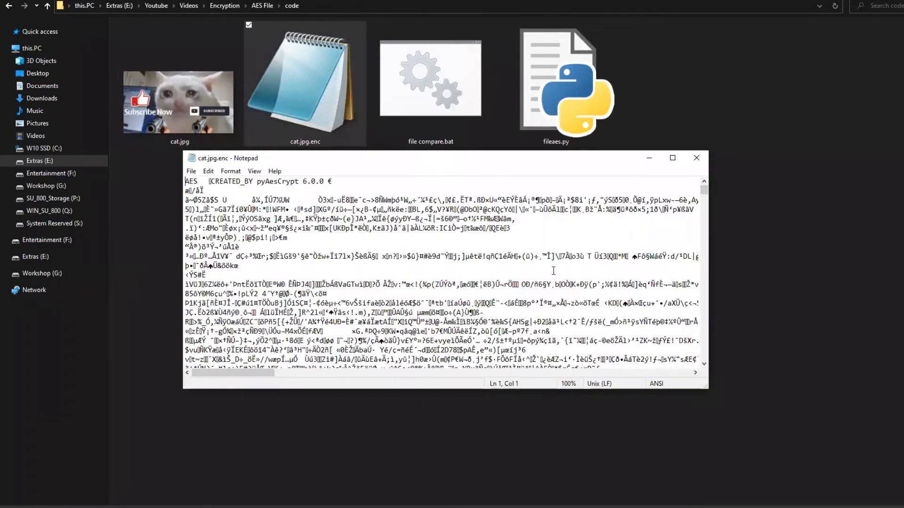
pyautogui.click(697, 157)
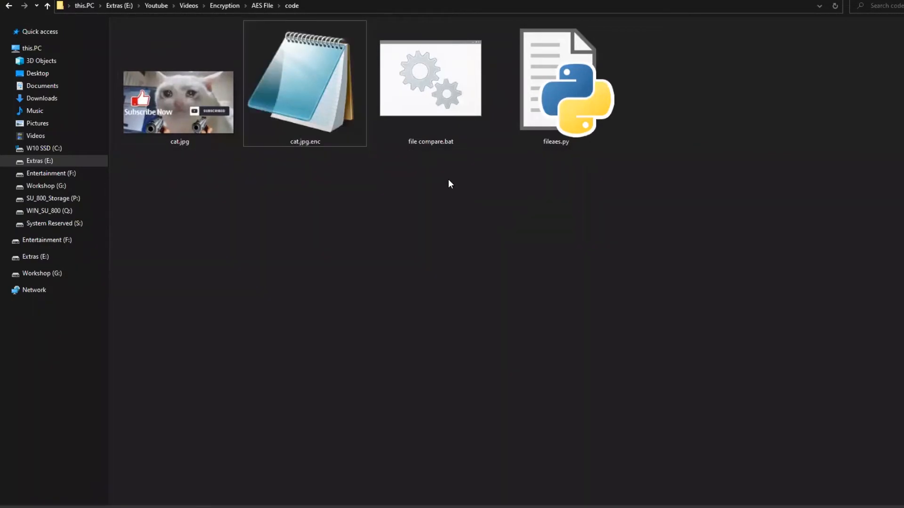
pyautogui.write('cat2.jpg.enc')
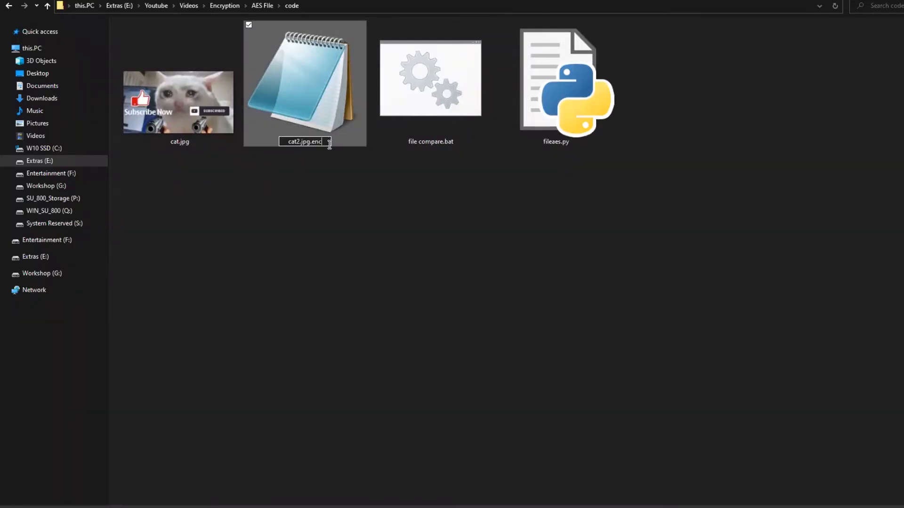
pyautogui.press('enter')
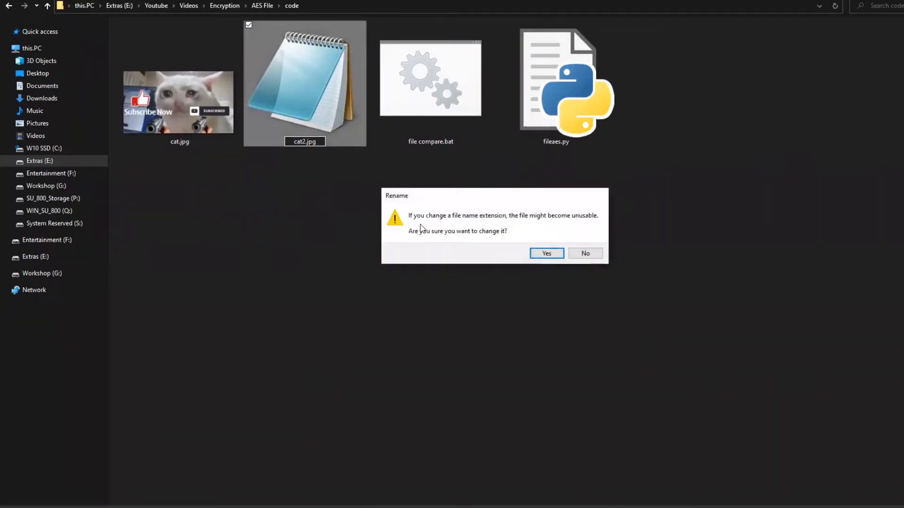
pyautogui.click(545, 254)
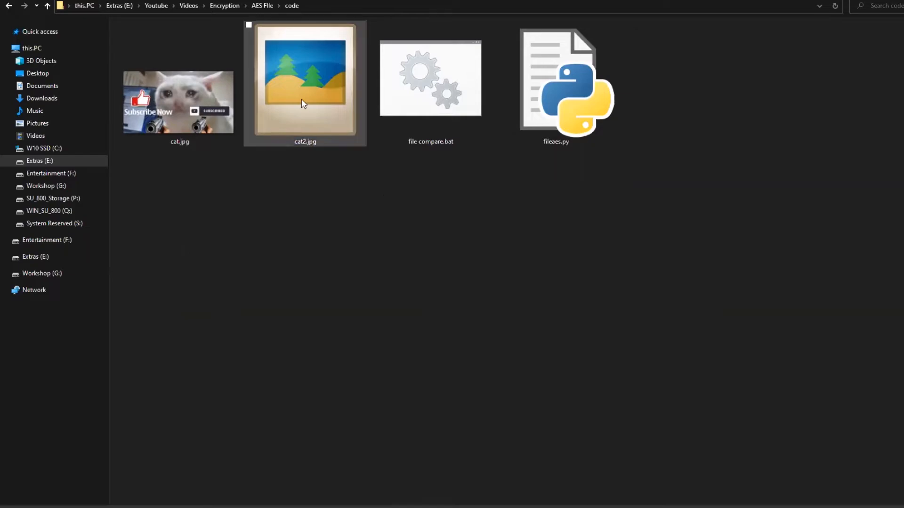
pyautogui.doubleClick(305, 81)
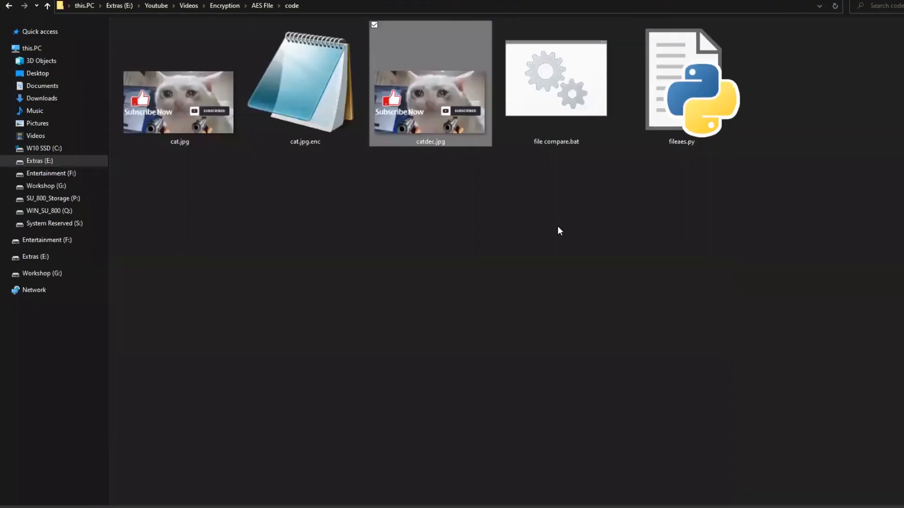
pyautogui.moveTo(547, 234)
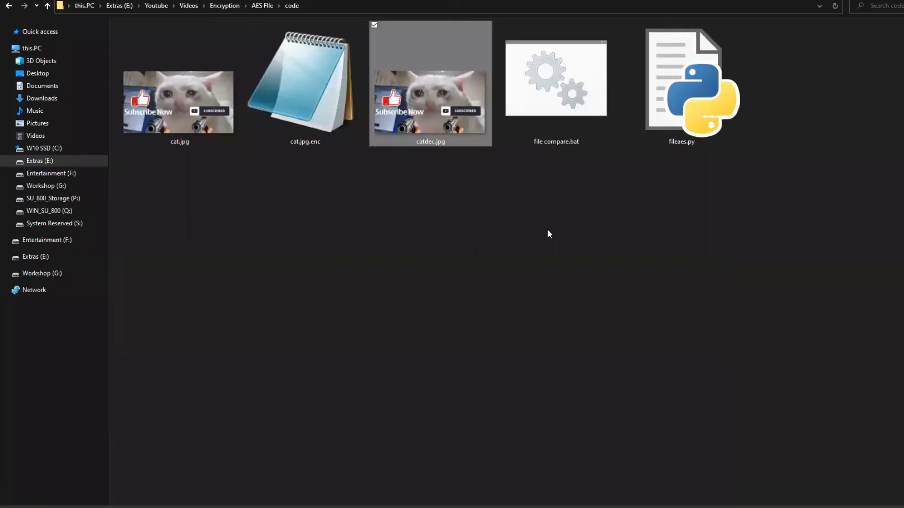
# Review file compare.bat's fc /b cat.jpg catdec.jpg command, then run it to report no differences.
pyautogui.click(555, 81)
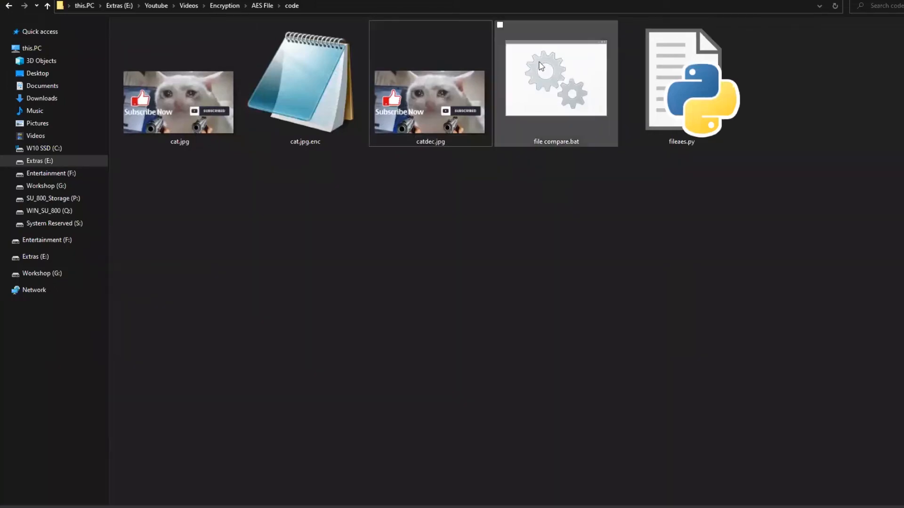
pyautogui.click(556, 75)
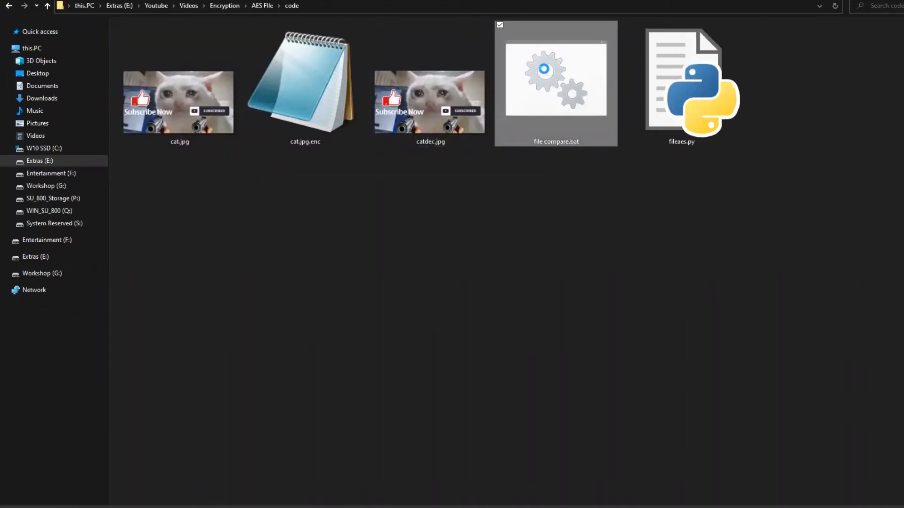
pyautogui.doubleClick(556, 75)
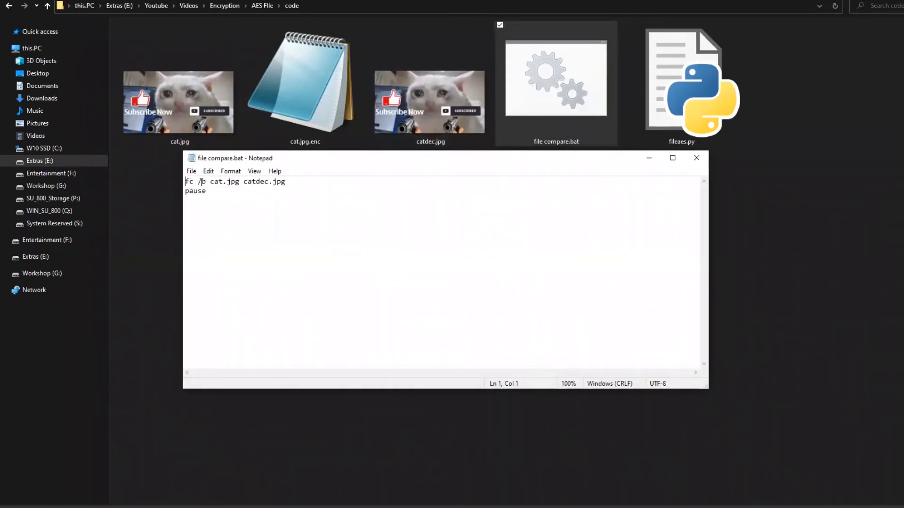
pyautogui.click(696, 158)
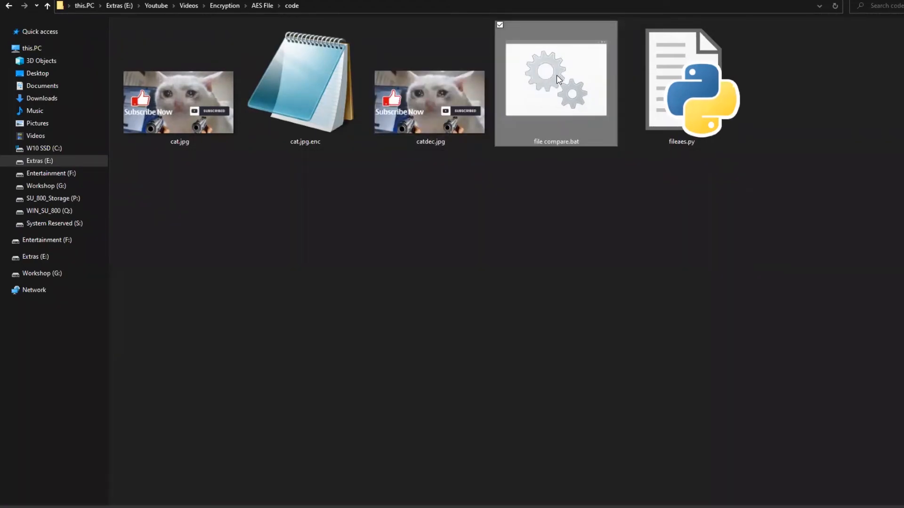
pyautogui.doubleClick(556, 79)
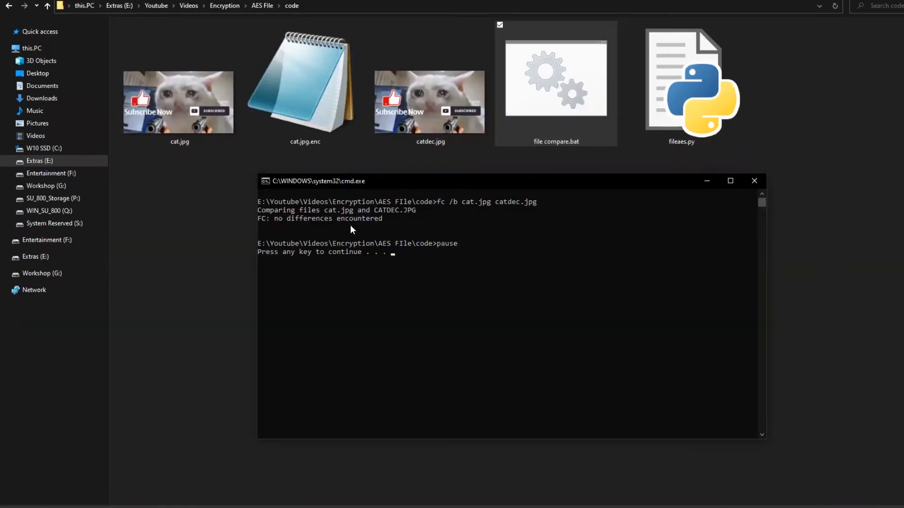
pyautogui.moveTo(329, 230)
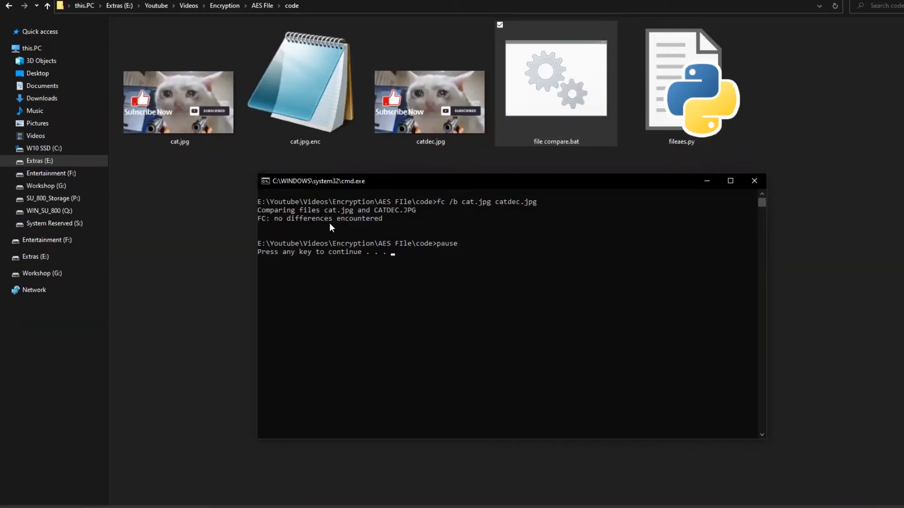
pyautogui.moveTo(362, 261)
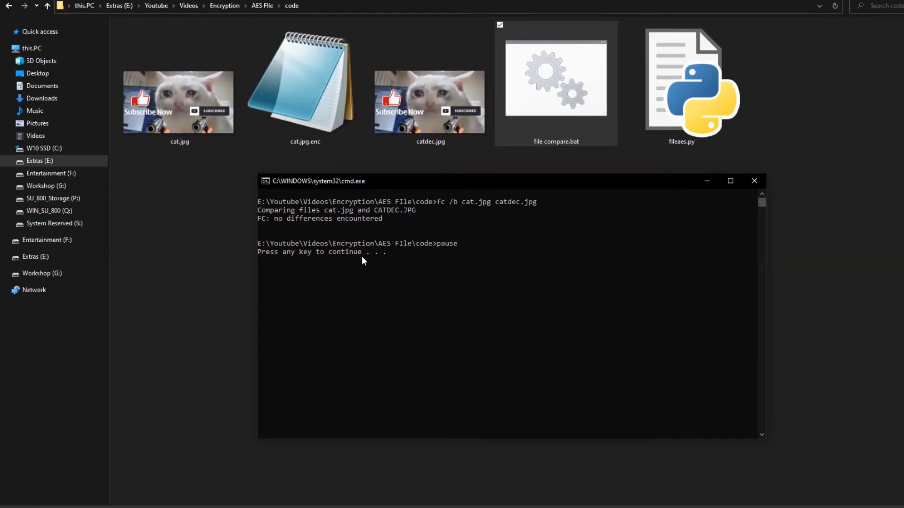